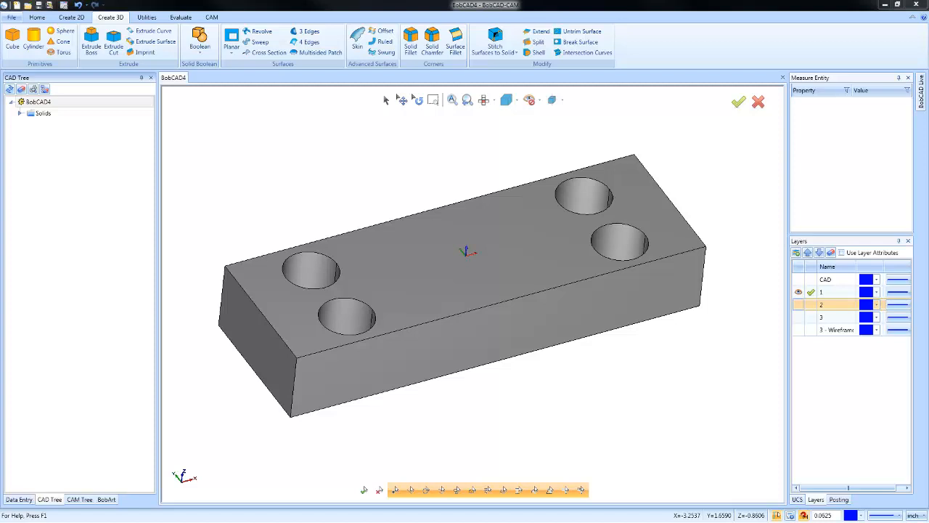
{"action": "mouse_move", "coordinate": [32, 398]}
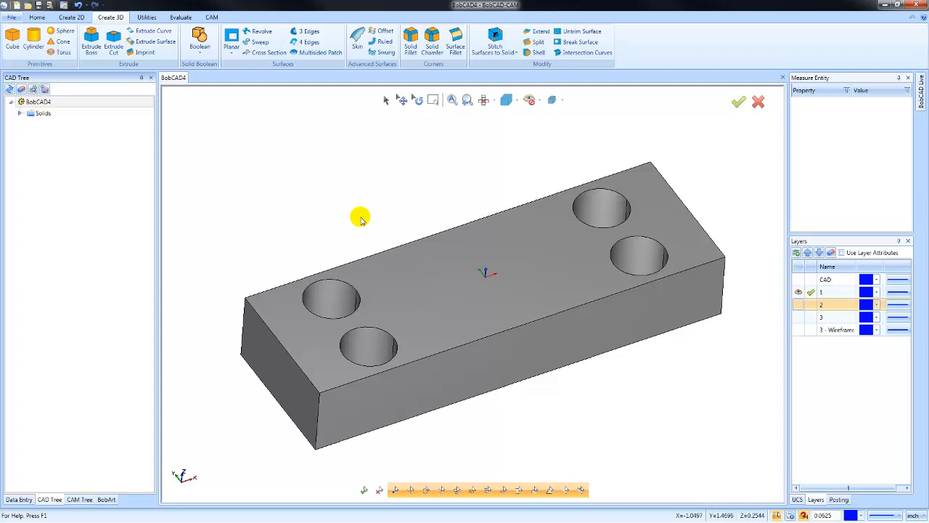
{"action": "mouse_move", "coordinate": [230, 38]}
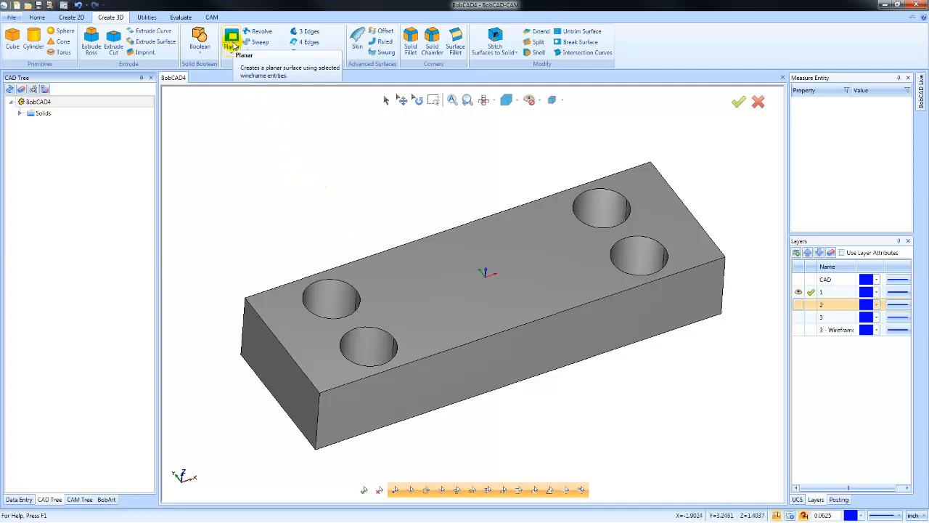
Cap the two left holes with planar surfaces from their edge chains
{"action": "left_click", "coordinate": [233, 35]}
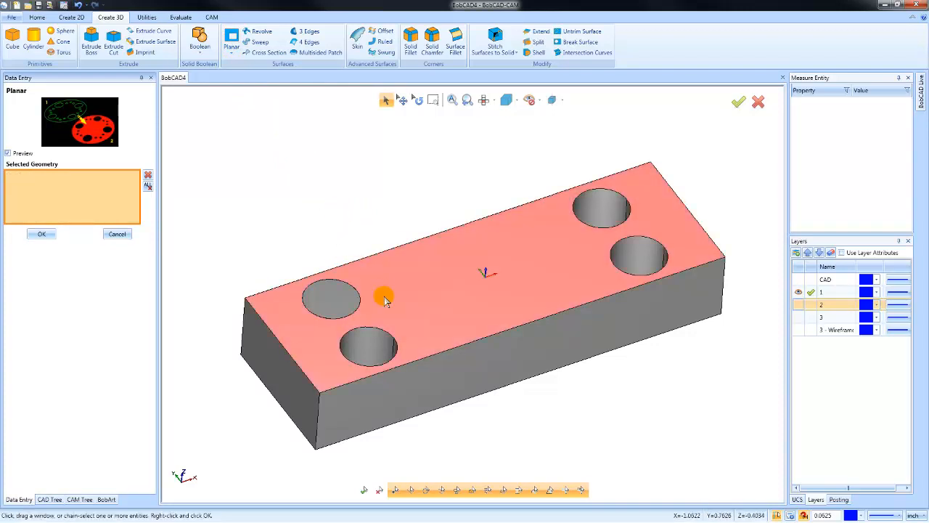
{"action": "left_click", "coordinate": [366, 348]}
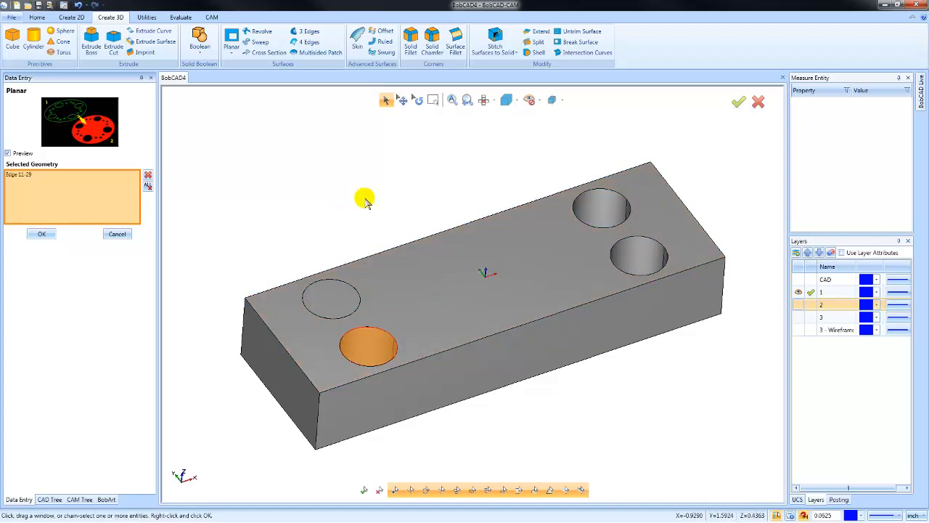
{"action": "left_click", "coordinate": [40, 234]}
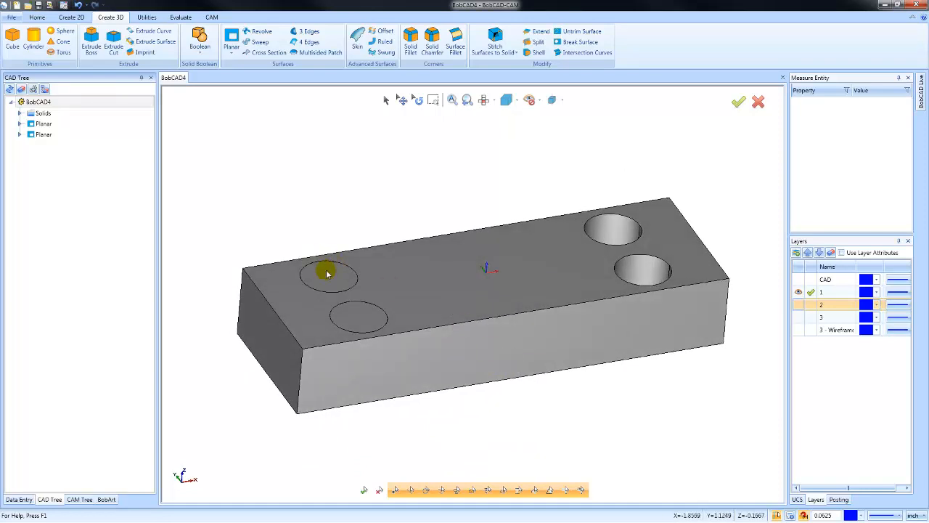
{"action": "mouse_move", "coordinate": [358, 322]}
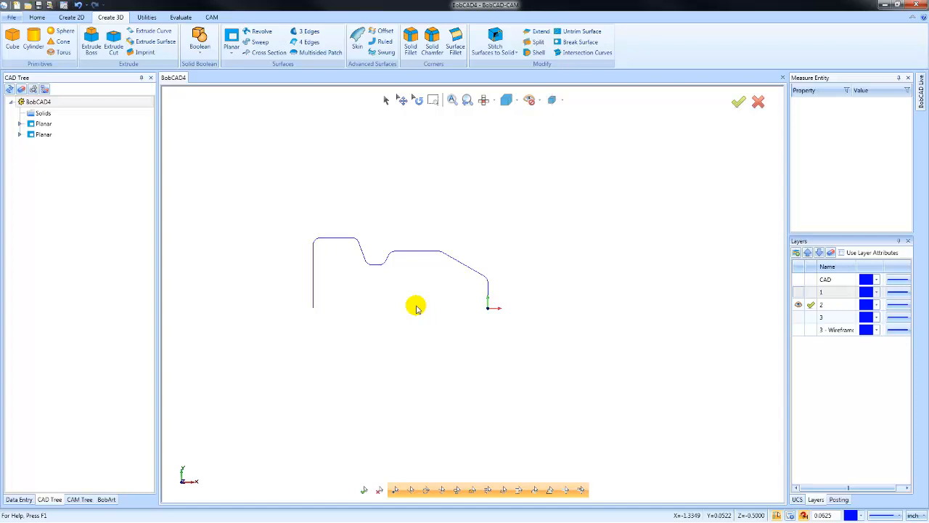
{"action": "mouse_move", "coordinate": [323, 133]}
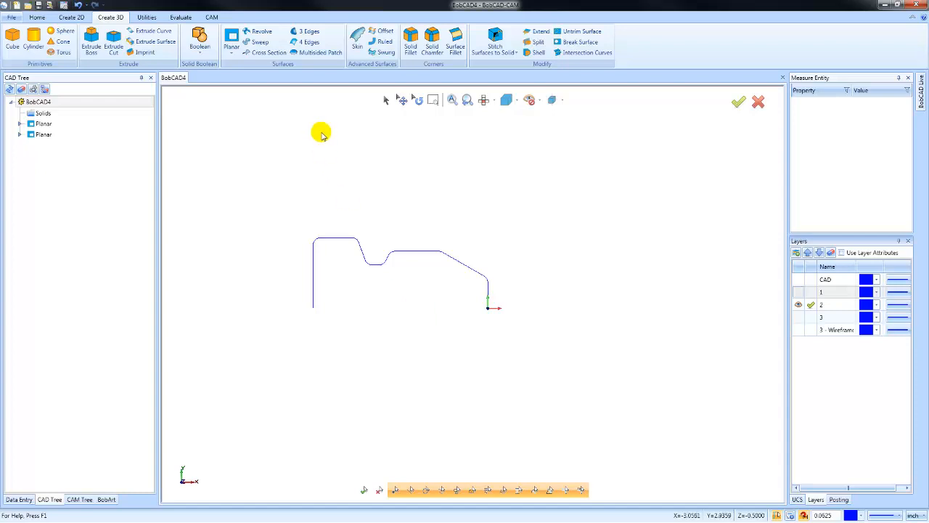
Start the Revolve surface command for the visible profile curve
{"action": "left_click", "coordinate": [261, 32]}
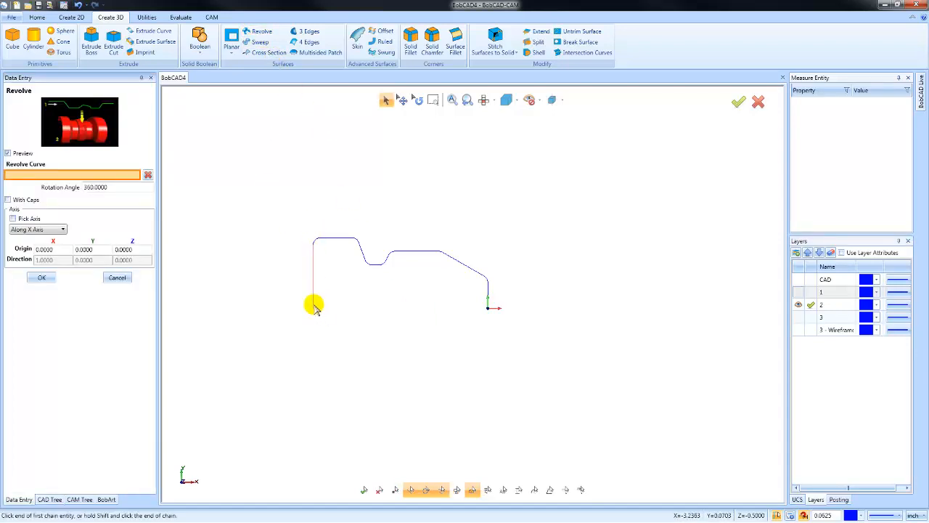
Revolve the profile curve 180 degrees about the X axis into a surface
{"action": "left_click", "coordinate": [314, 305]}
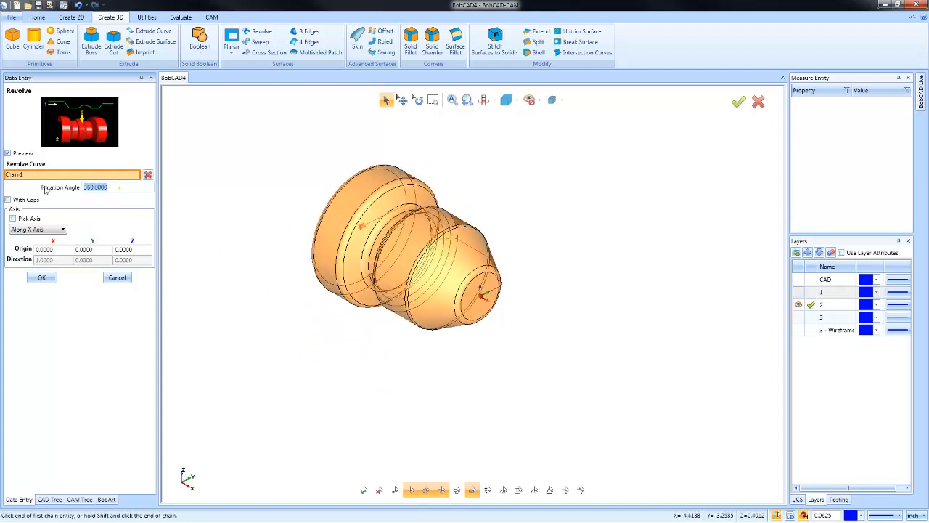
{"action": "type", "text": "180.0000"}
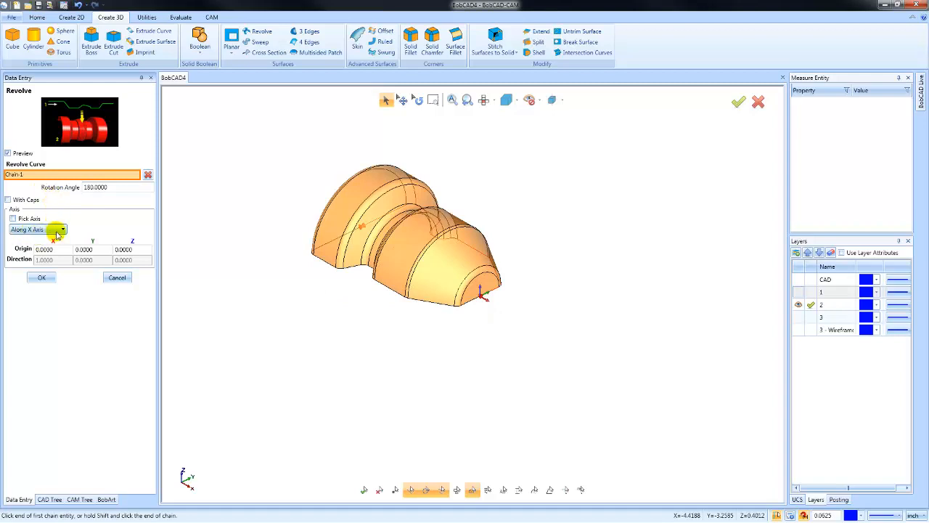
{"action": "left_click", "coordinate": [62, 229]}
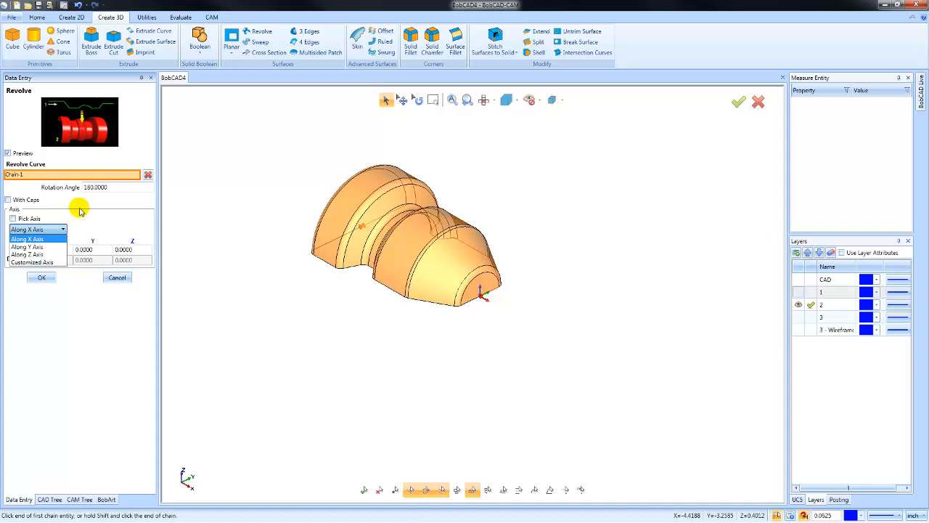
{"action": "left_click", "coordinate": [35, 238]}
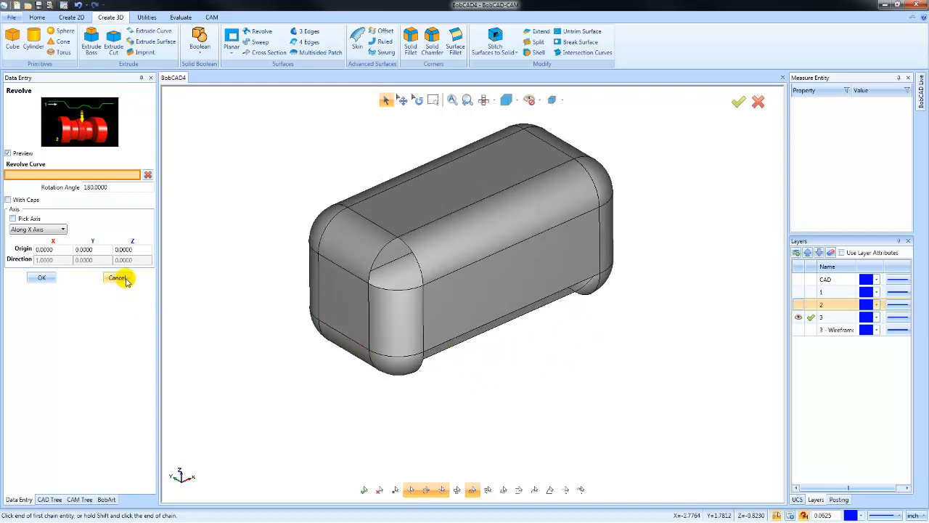
Cancel the revolve and orbit the rounded box to reveal its open side and corner faces
{"action": "left_click", "coordinate": [117, 279]}
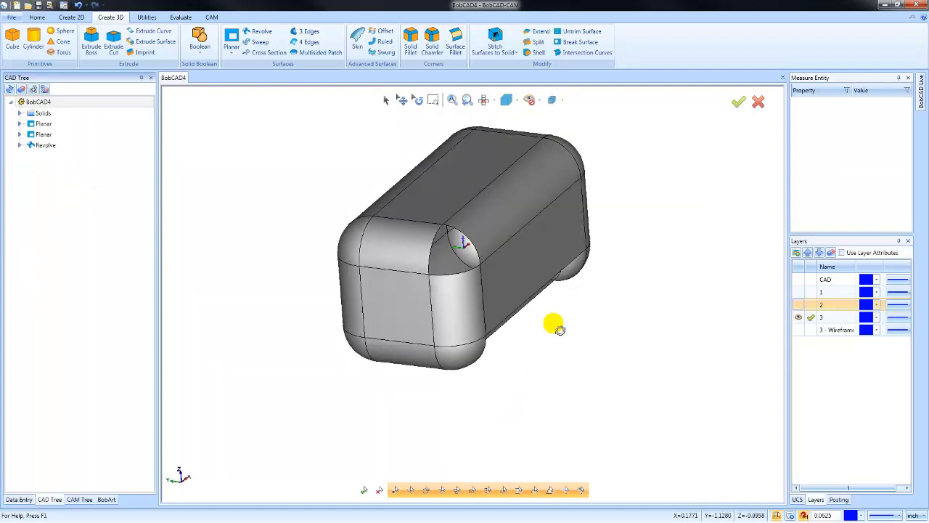
{"action": "left_click_drag", "start_coordinate": [555, 326], "coordinate": [465, 261]}
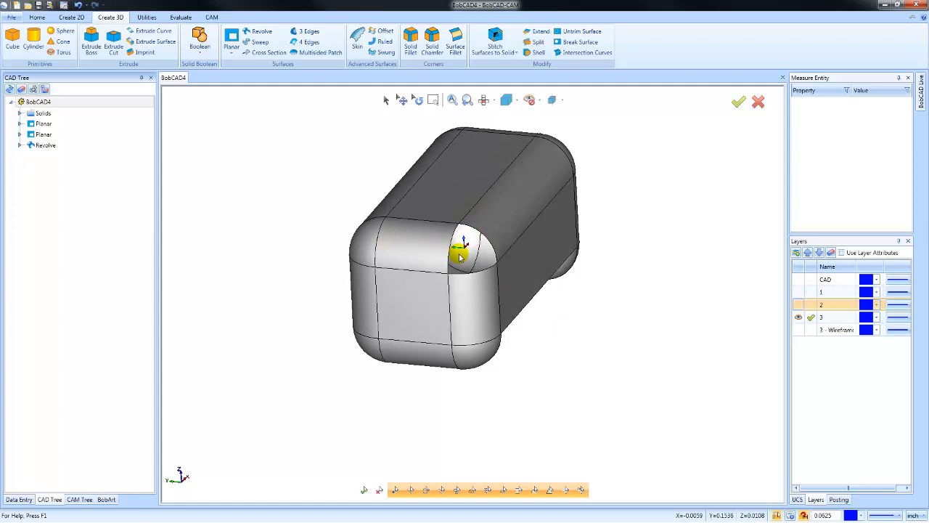
{"action": "left_click_drag", "start_coordinate": [461, 254], "coordinate": [595, 273]}
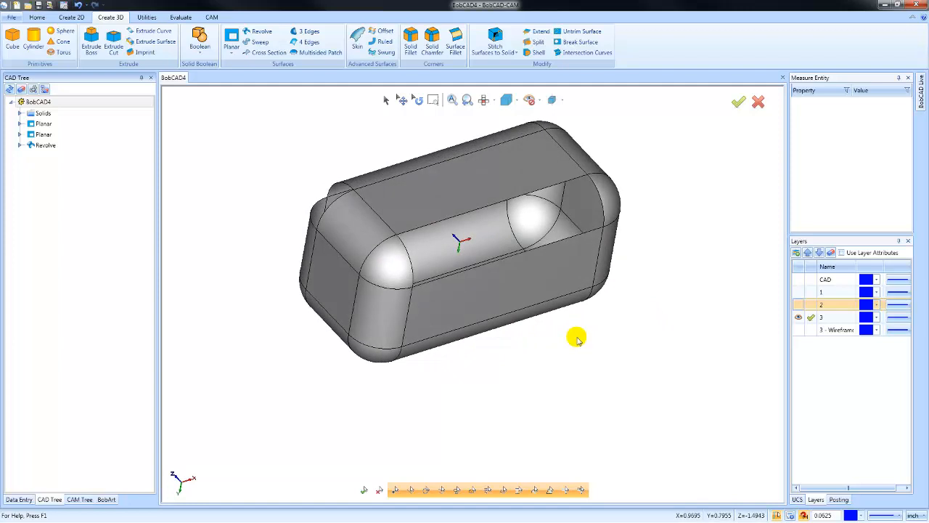
{"action": "left_click_drag", "start_coordinate": [578, 337], "coordinate": [360, 230]}
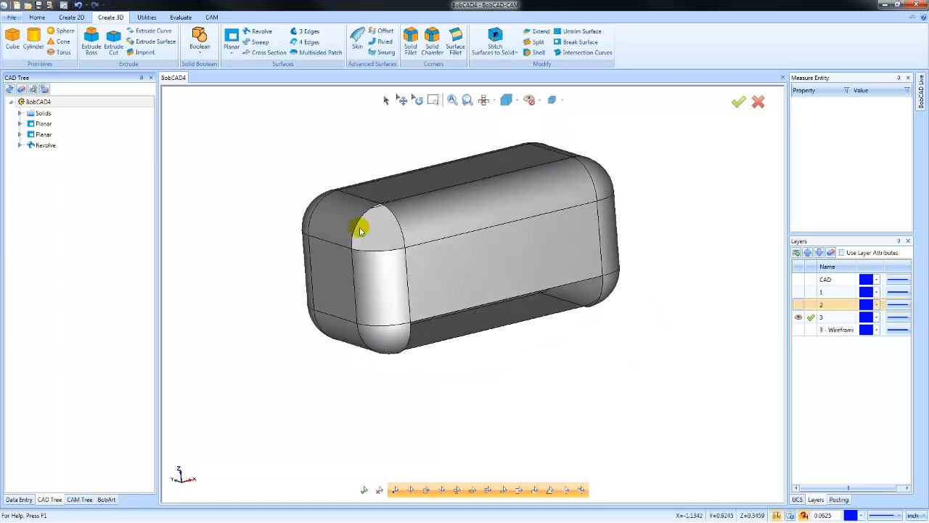
{"action": "mouse_move", "coordinate": [395, 242]}
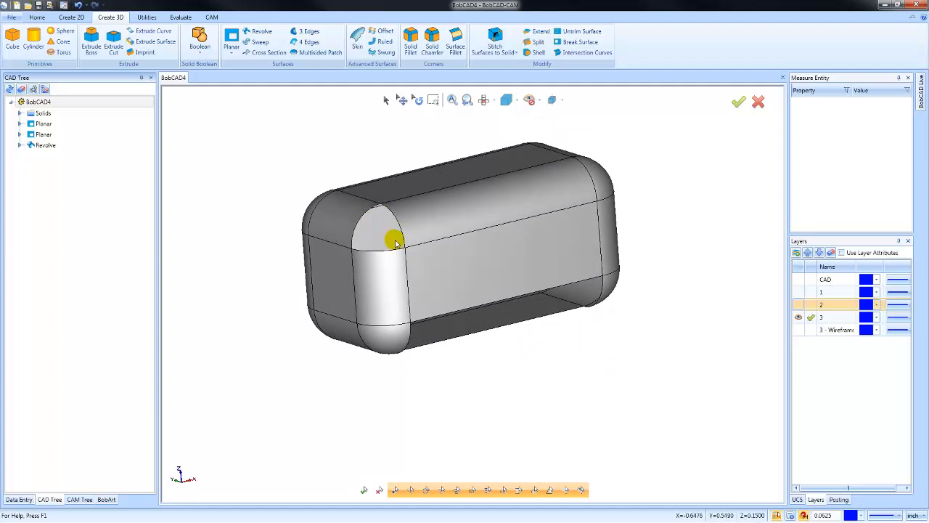
{"action": "left_click_drag", "start_coordinate": [395, 239], "coordinate": [635, 323]}
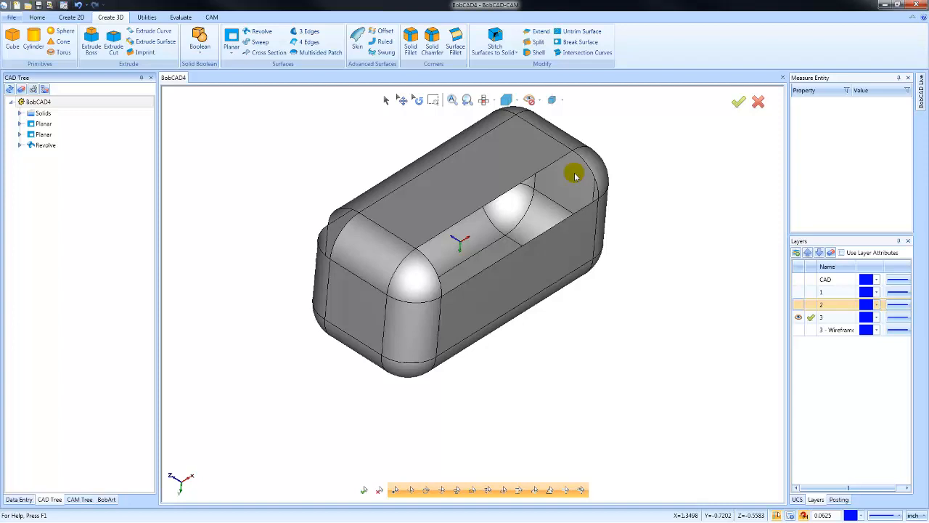
{"action": "left_click_drag", "start_coordinate": [575, 177], "coordinate": [485, 313]}
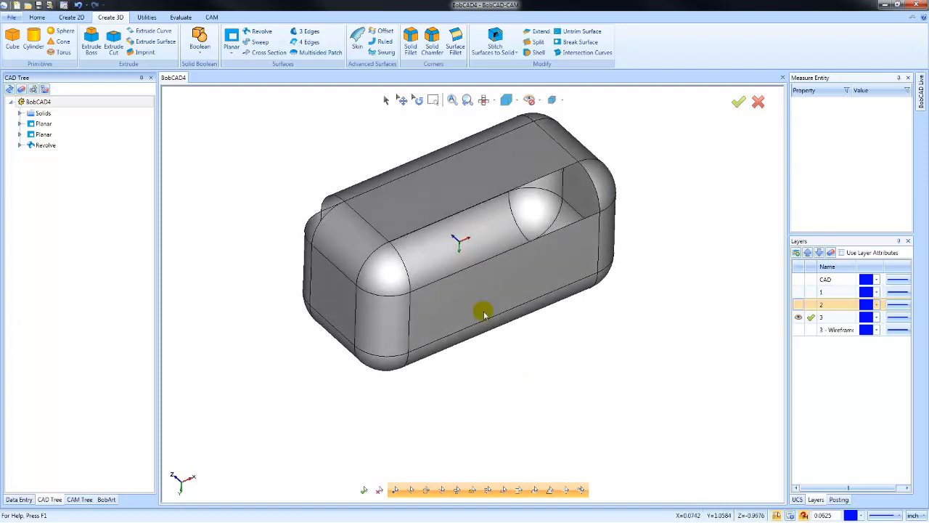
{"action": "left_click_drag", "start_coordinate": [485, 314], "coordinate": [528, 329]}
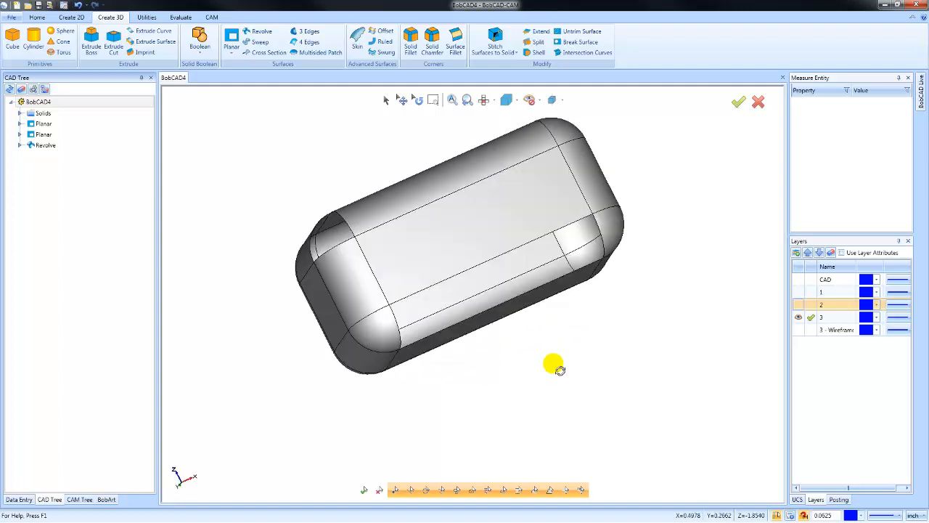
{"action": "left_click_drag", "start_coordinate": [555, 366], "coordinate": [486, 355]}
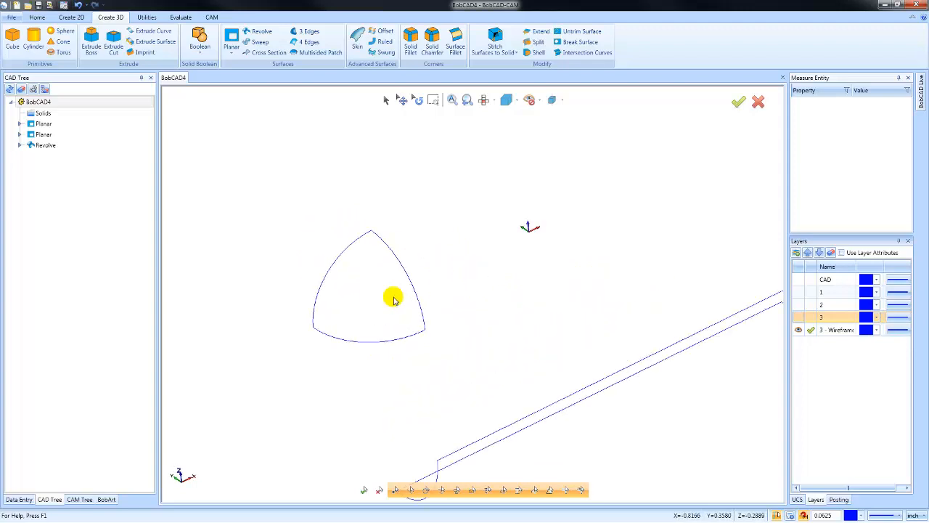
{"action": "mouse_move", "coordinate": [385, 132]}
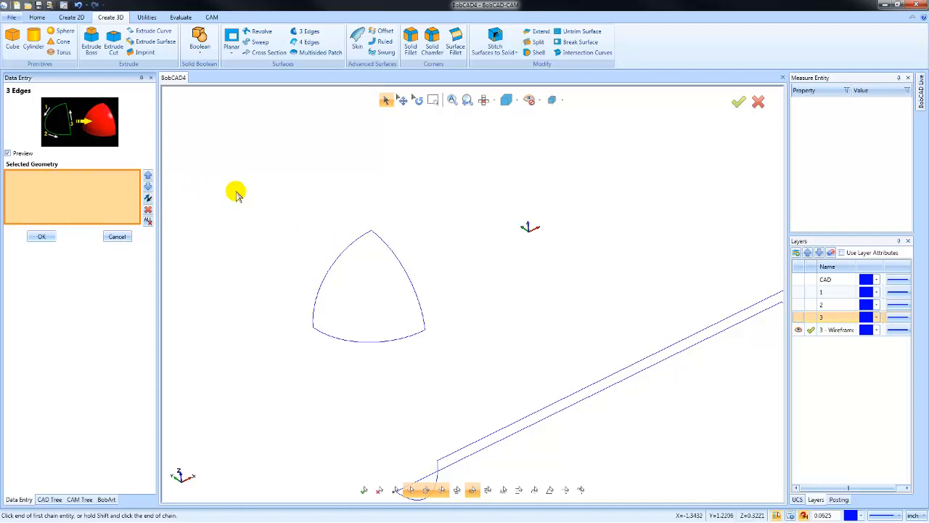
{"action": "mouse_move", "coordinate": [314, 263]}
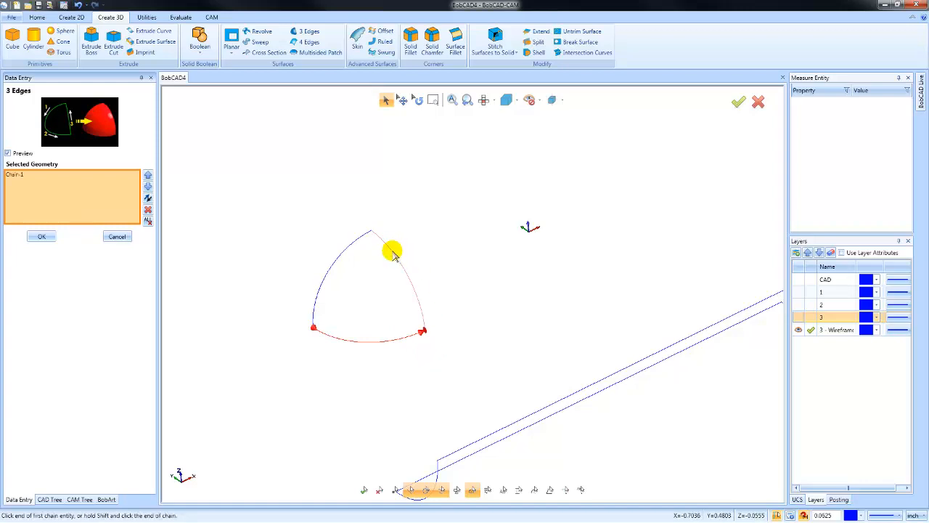
Select the opening's boundary edges for a 3-edge surface, reversing the third chain's direction
{"action": "left_click", "coordinate": [395, 261]}
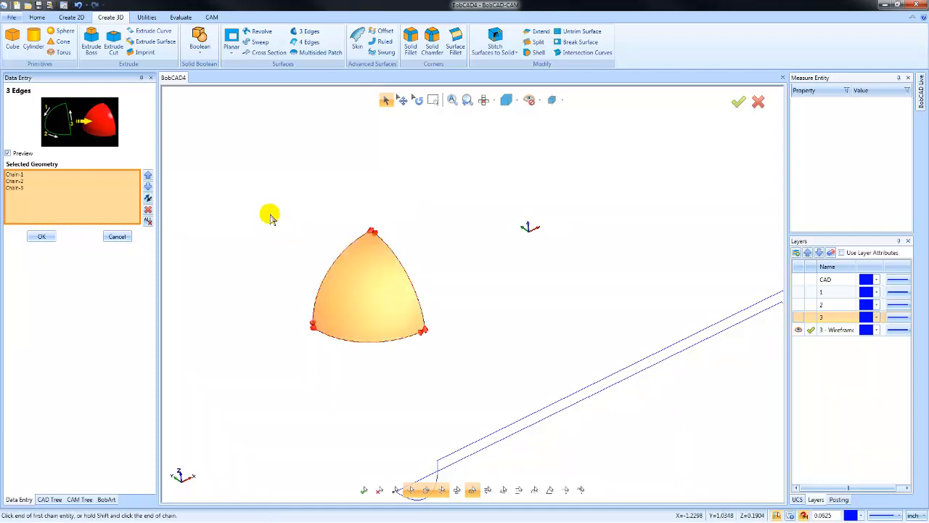
{"action": "mouse_move", "coordinate": [104, 200]}
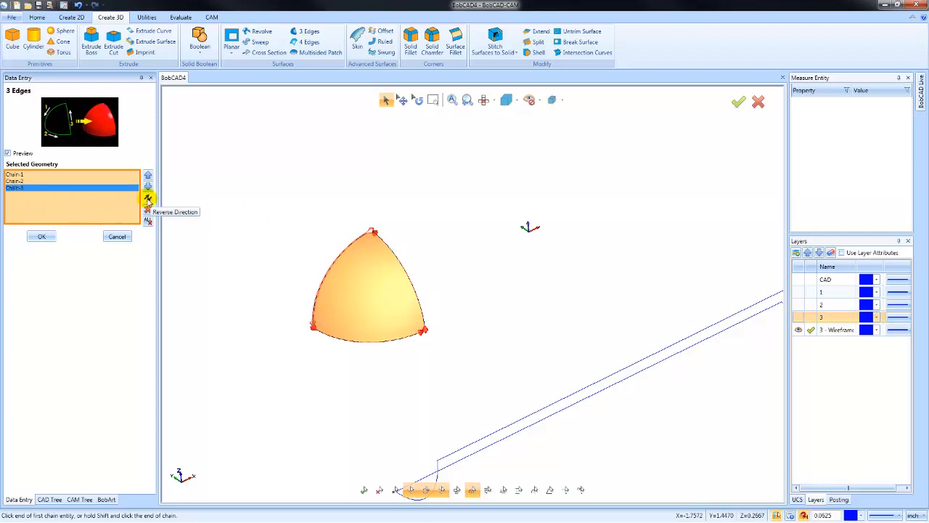
{"action": "left_click", "coordinate": [148, 200]}
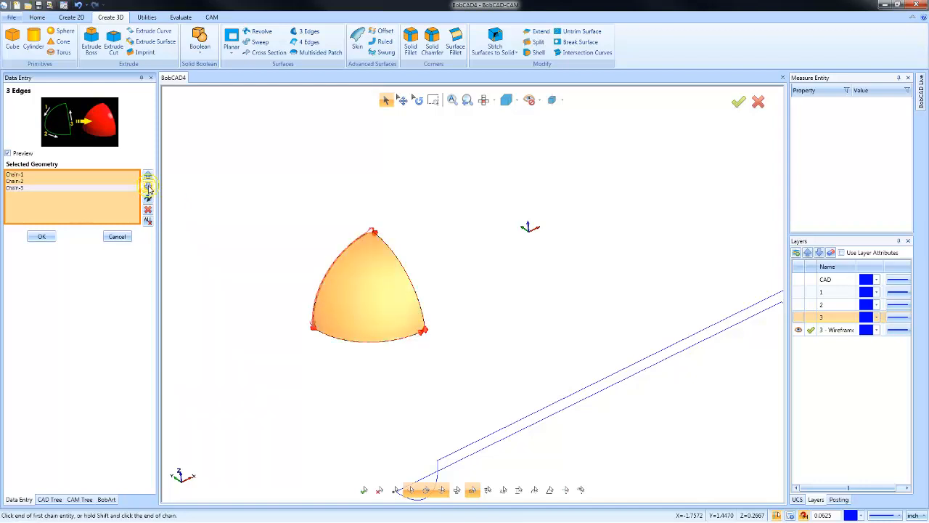
{"action": "mouse_move", "coordinate": [455, 307]}
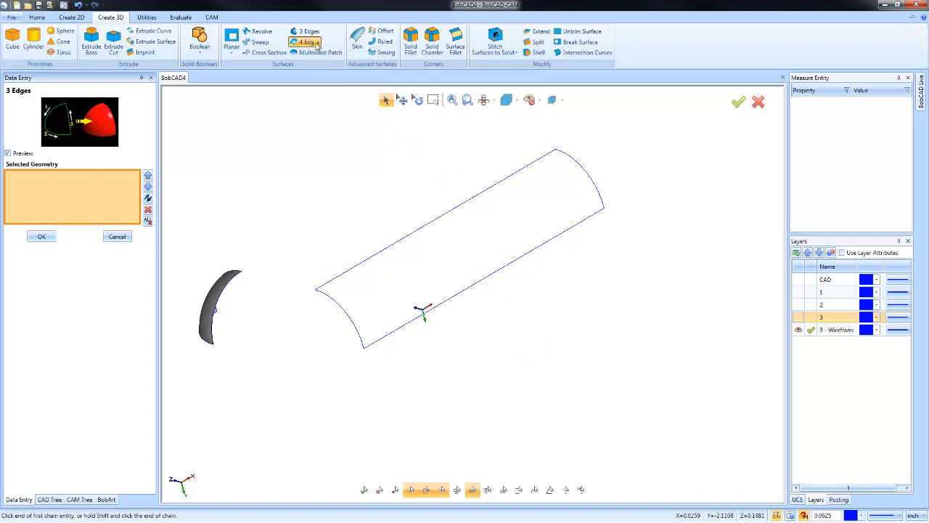
Start a 4-edge surface on the half-cylinder opening and try picking an edge
{"action": "left_click", "coordinate": [356, 337]}
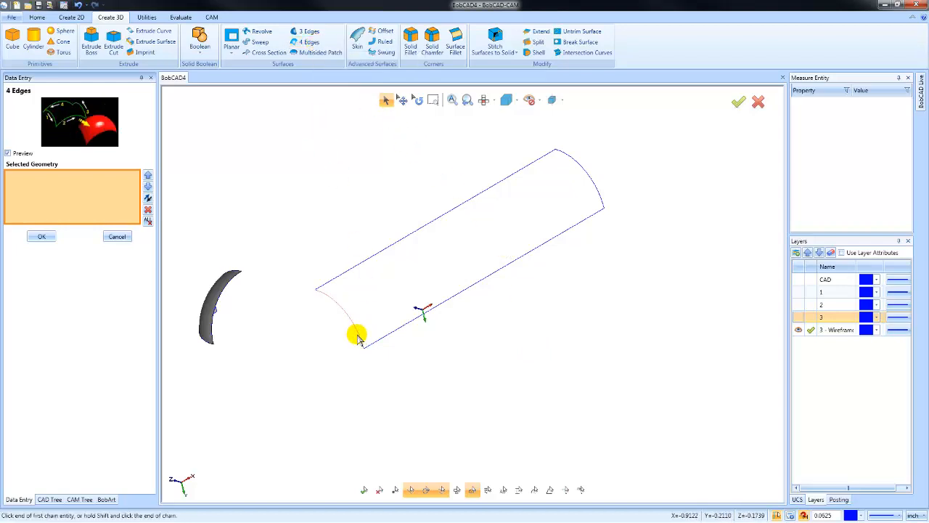
{"action": "left_click", "coordinate": [356, 334]}
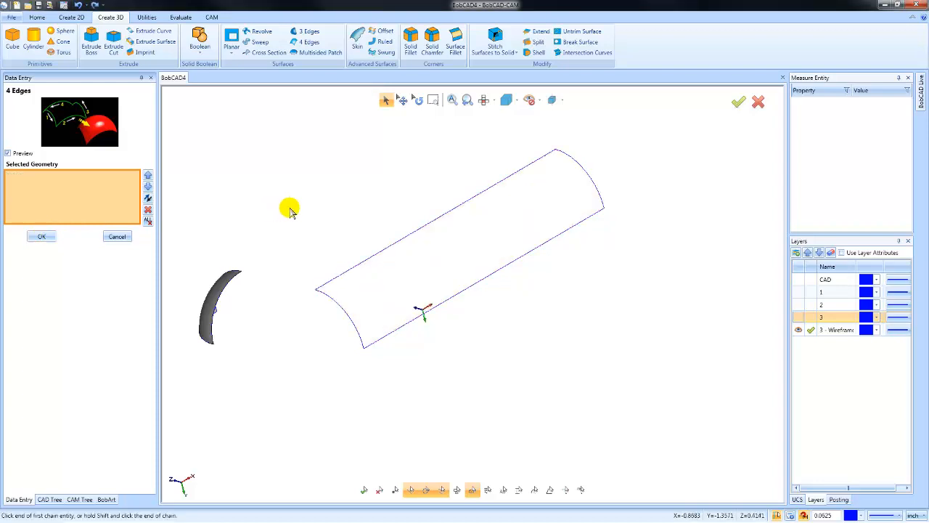
{"action": "mouse_move", "coordinate": [274, 64]}
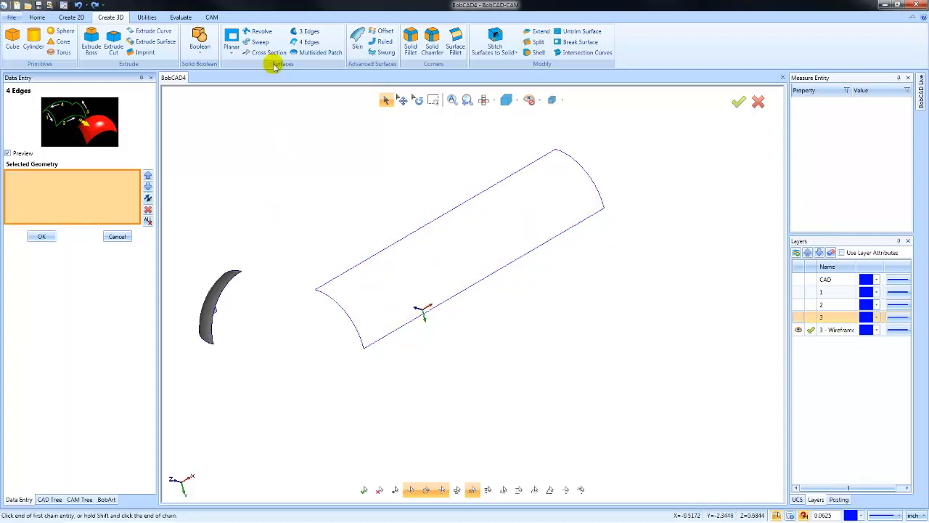
Preview a cross-section surface between the two end arcs, then cancel it
{"action": "left_click", "coordinate": [265, 53]}
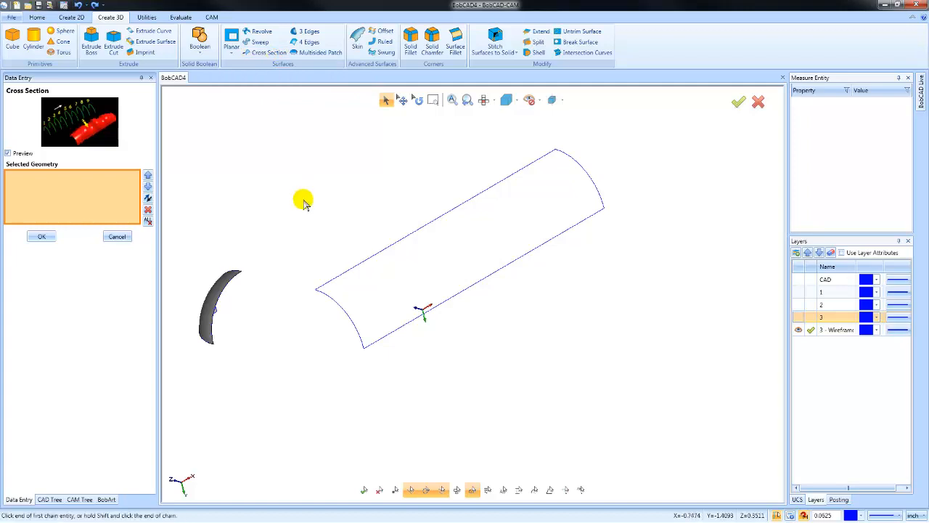
{"action": "left_click", "coordinate": [325, 292]}
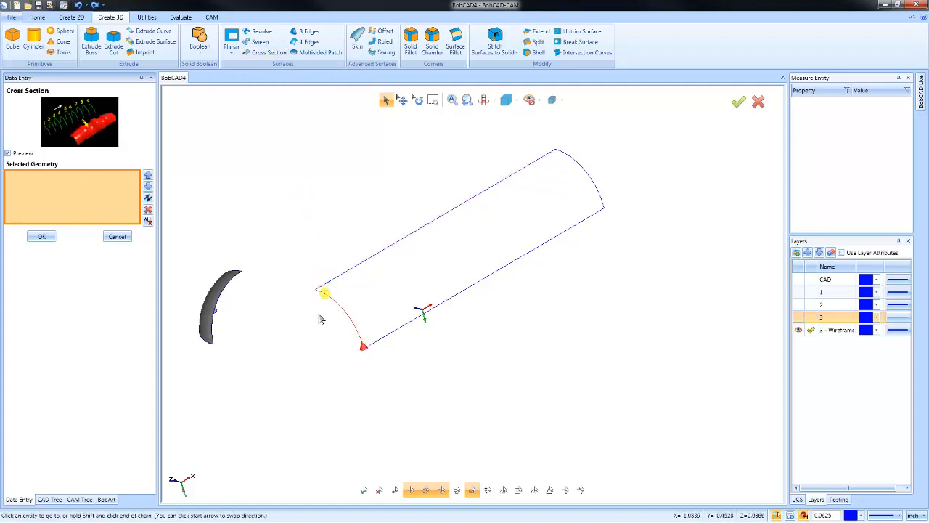
{"action": "left_click", "coordinate": [569, 143]}
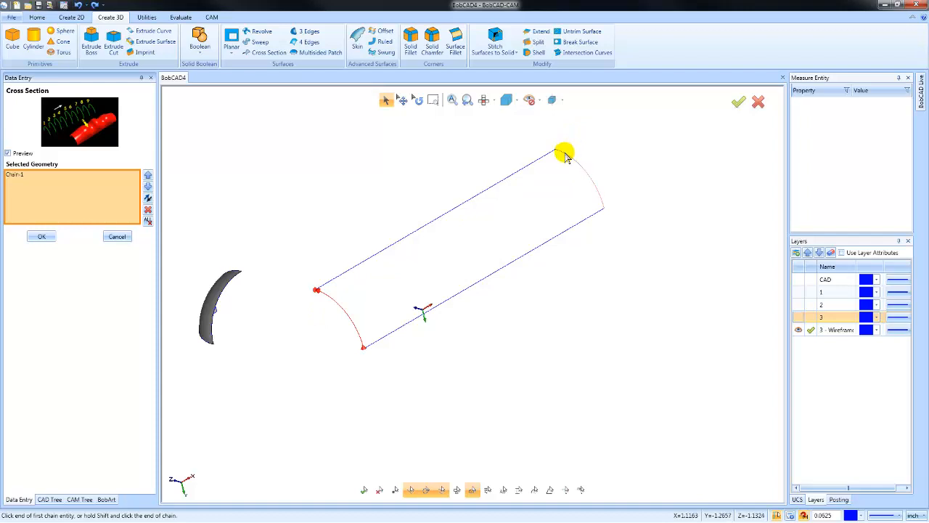
{"action": "left_click", "coordinate": [564, 153]}
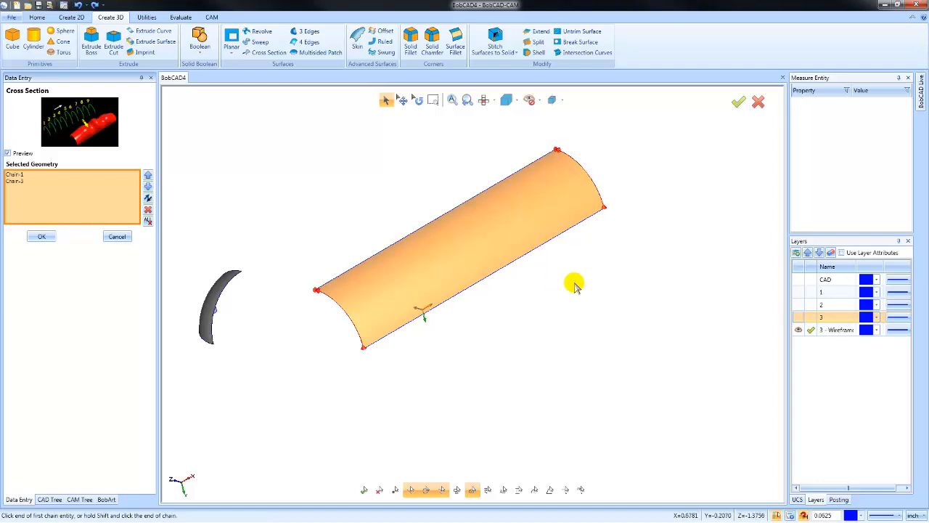
{"action": "left_click_drag", "start_coordinate": [573, 284], "coordinate": [406, 326]}
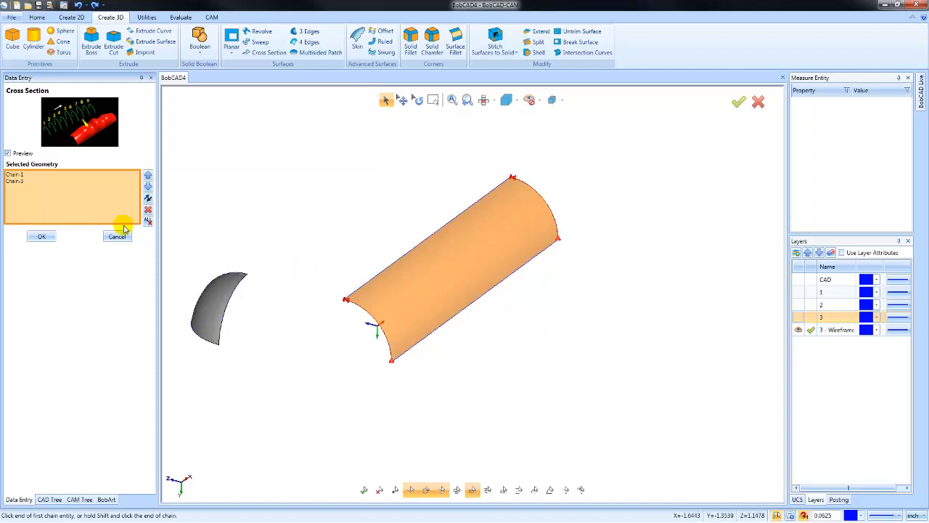
{"action": "left_click", "coordinate": [40, 235]}
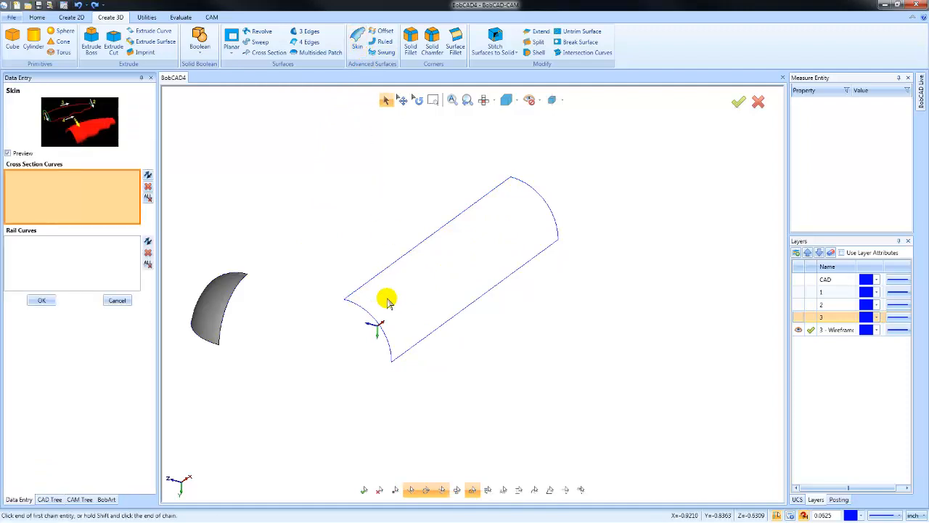
Skin a surface through the two end arcs along the long straight edge as rail
{"action": "left_click", "coordinate": [387, 299]}
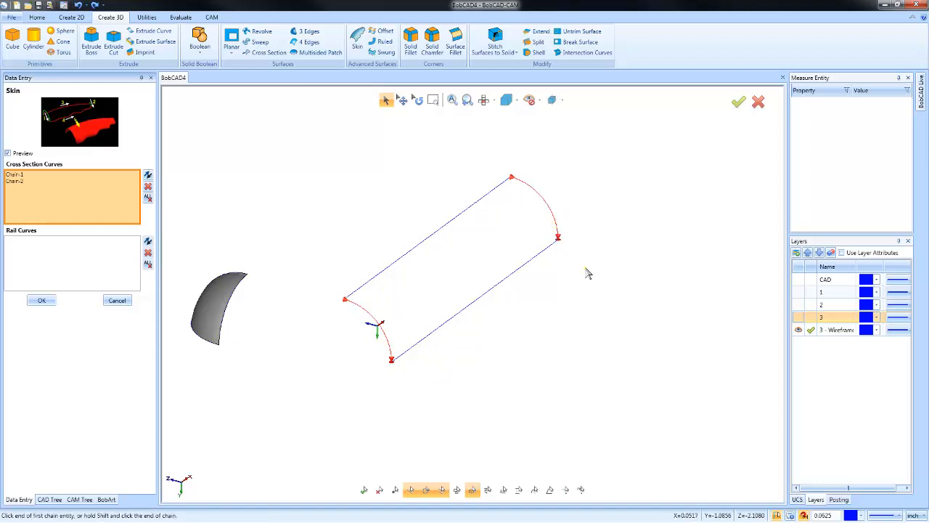
{"action": "left_click", "coordinate": [506, 180]}
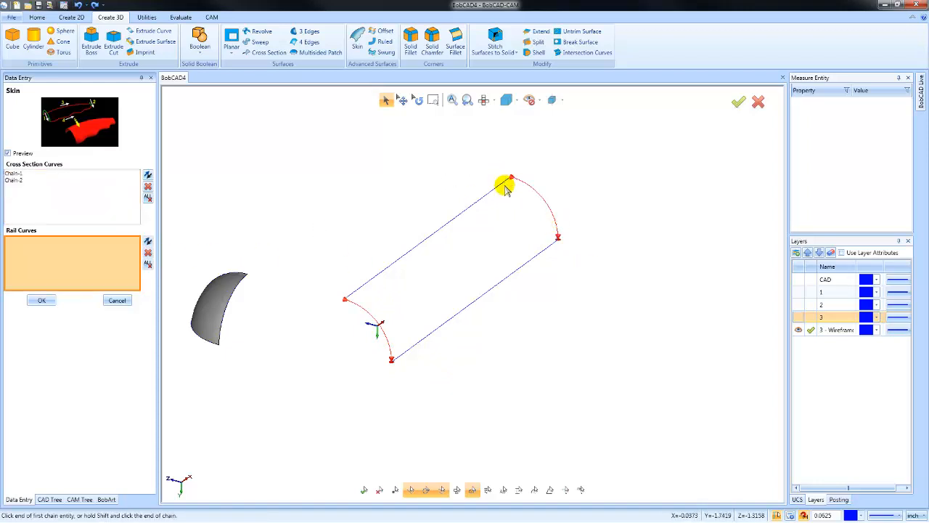
{"action": "left_click", "coordinate": [527, 252]}
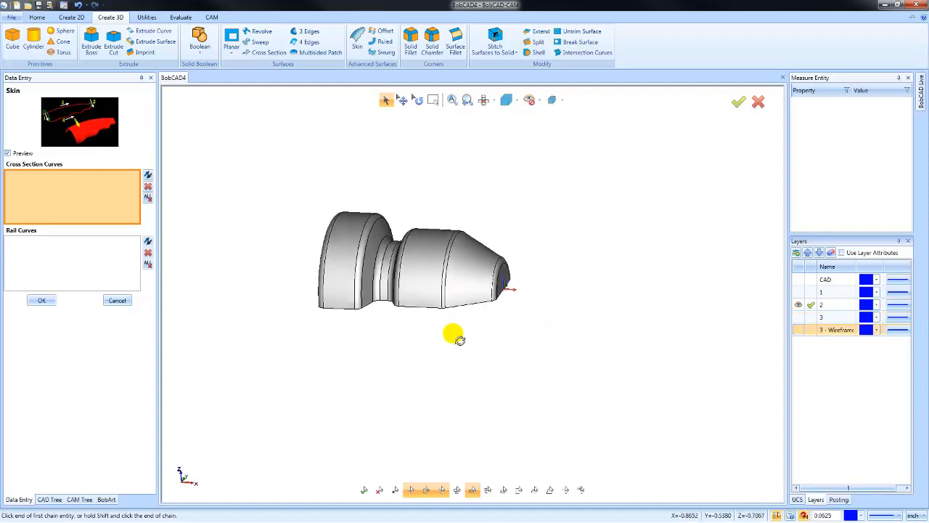
{"action": "left_click_drag", "start_coordinate": [453, 335], "coordinate": [468, 336]}
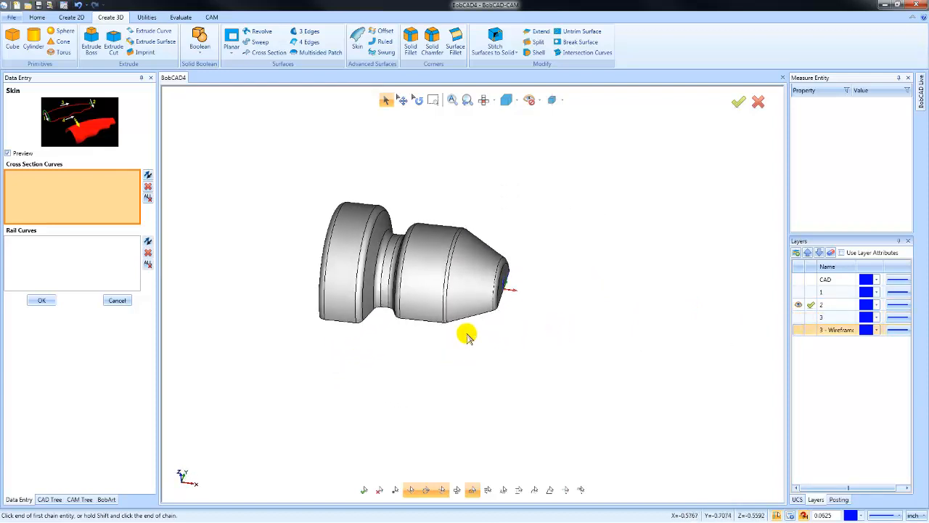